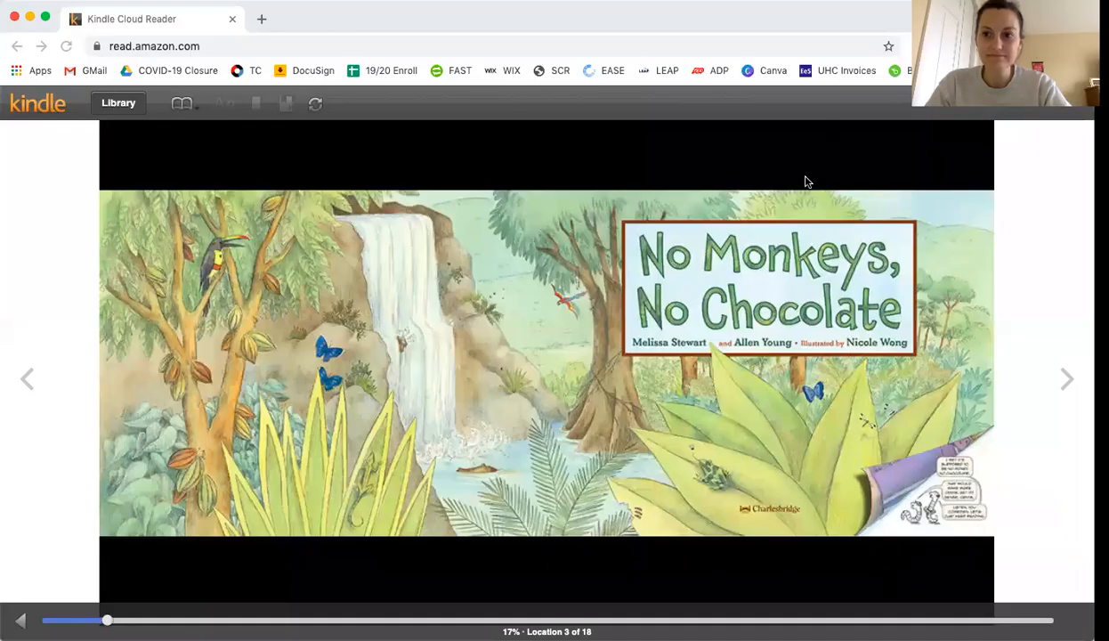
{"action": "mouse_move", "coordinate": [911, 317]}
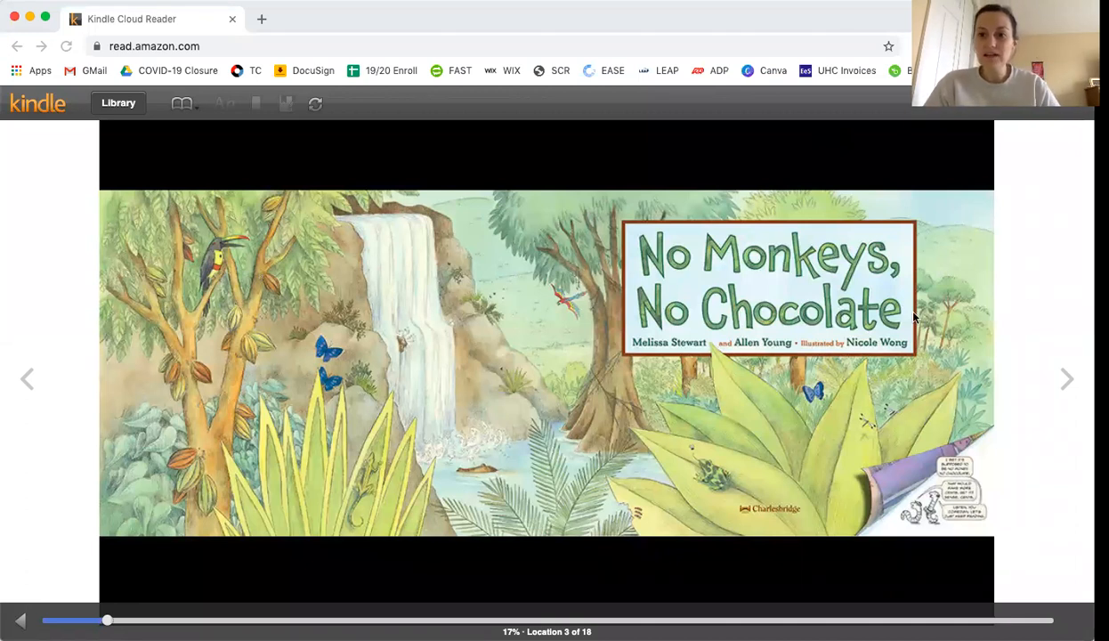
{"action": "mouse_move", "coordinate": [989, 373]}
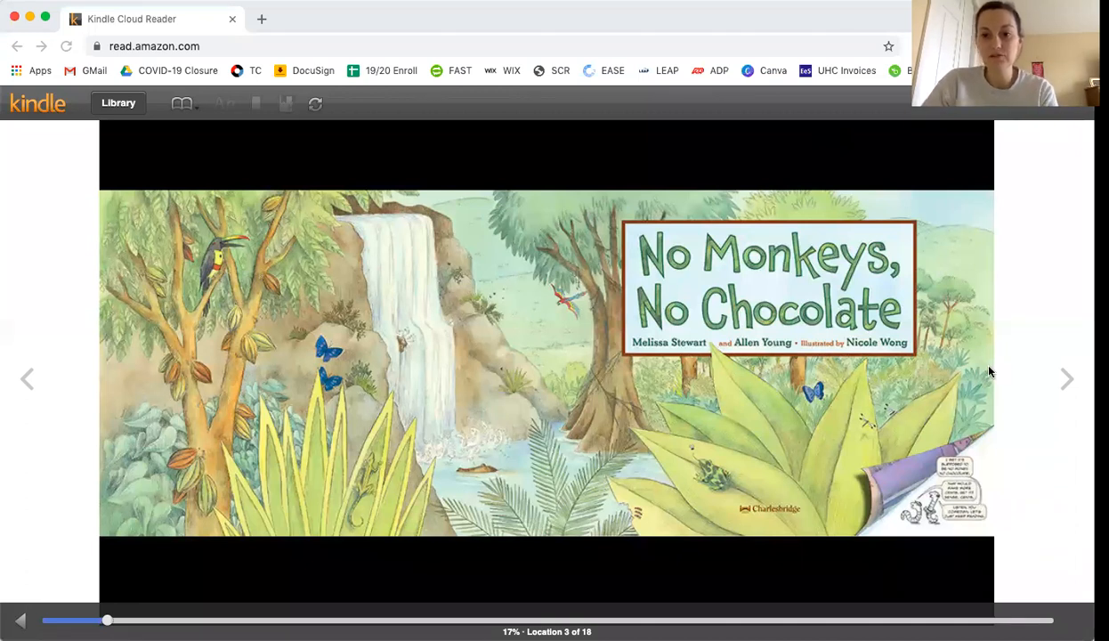
{"action": "mouse_move", "coordinate": [1068, 381]}
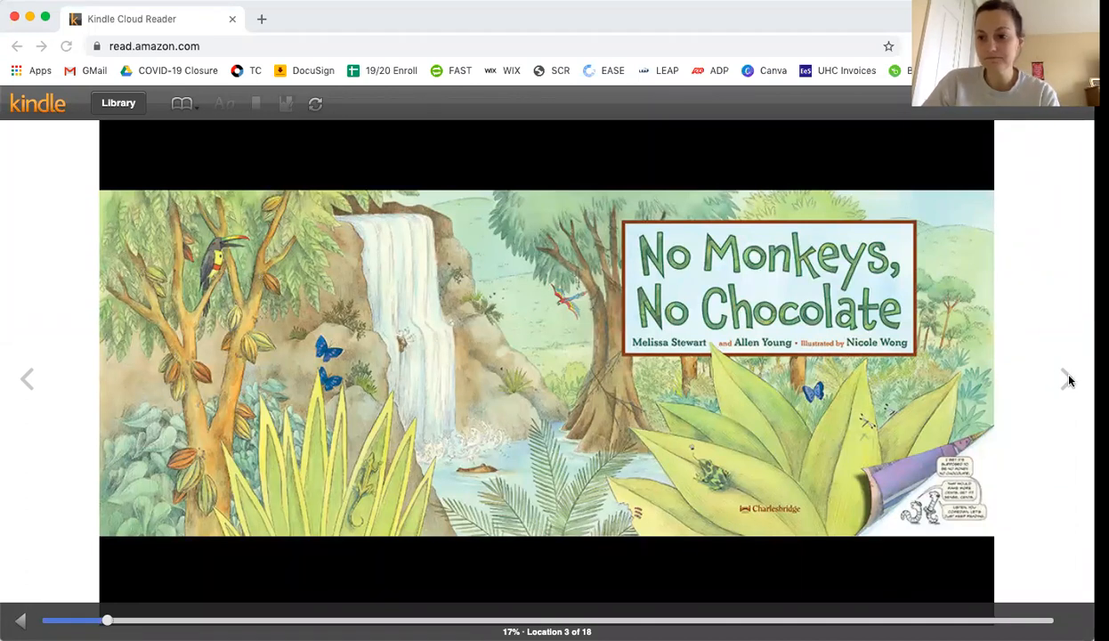
Turn past the cover to the spread about cocoa beans drying on the farm.
{"action": "left_click", "coordinate": [1068, 377]}
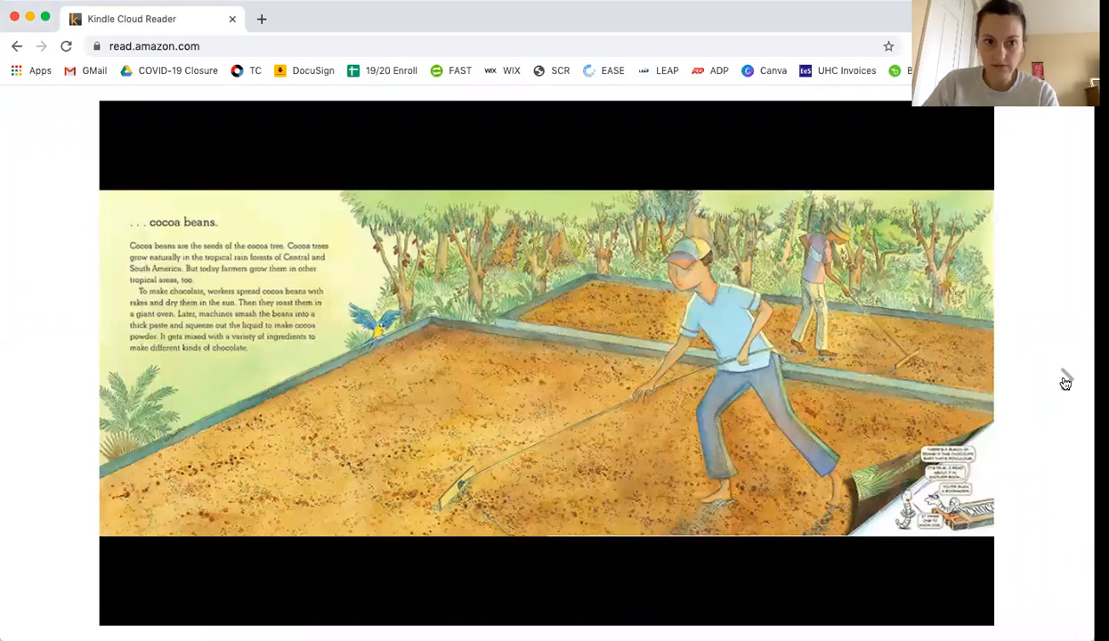
{"action": "mouse_move", "coordinate": [1043, 363]}
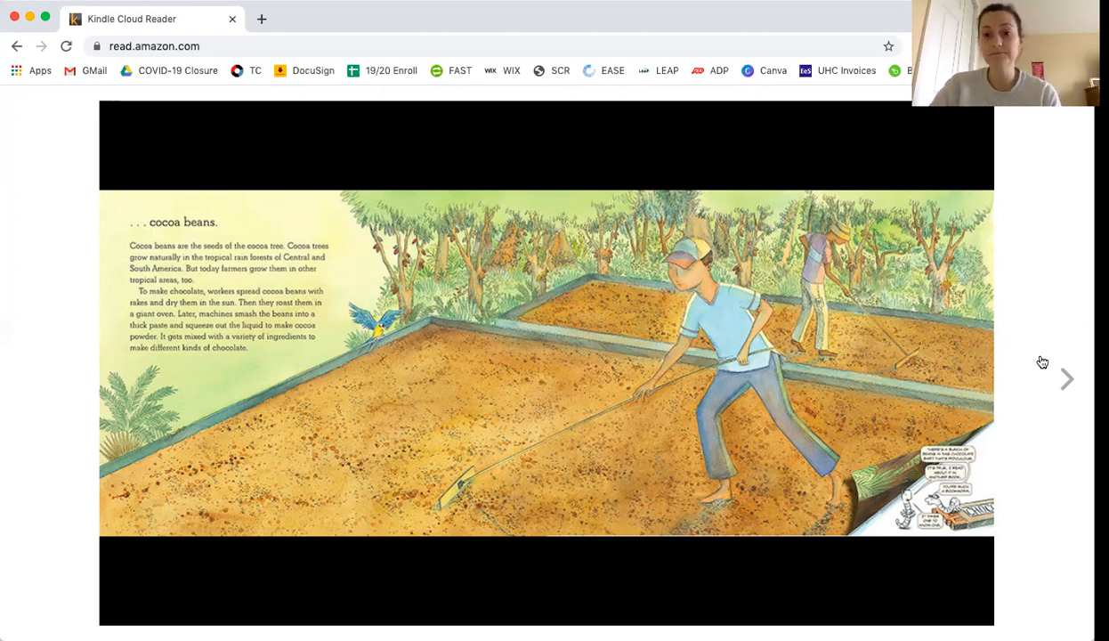
{"action": "mouse_move", "coordinate": [969, 356]}
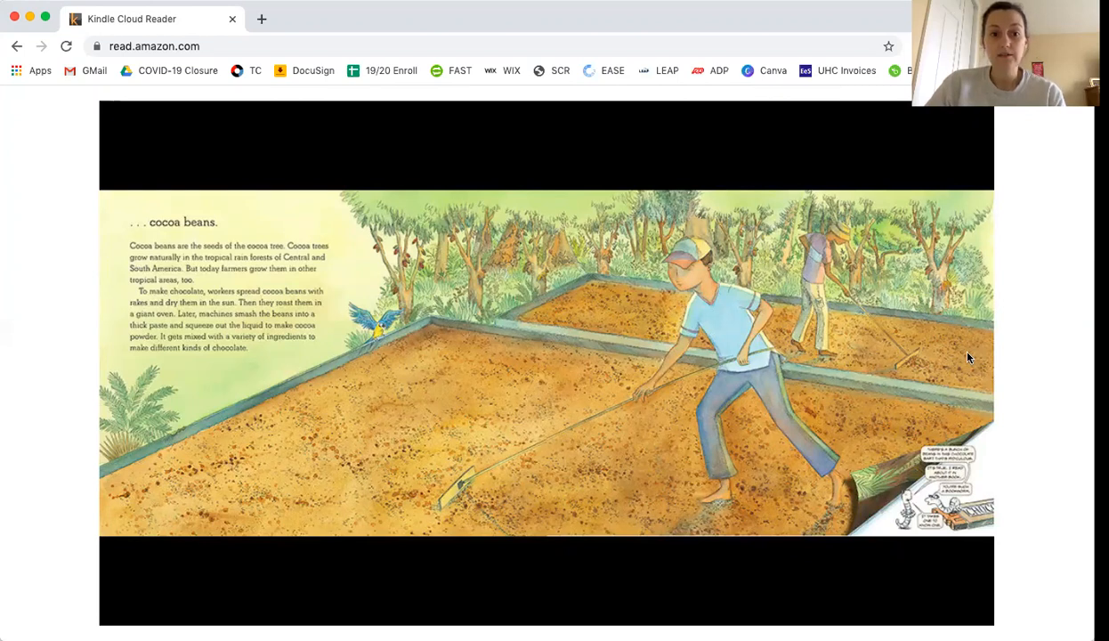
{"action": "mouse_move", "coordinate": [1065, 376]}
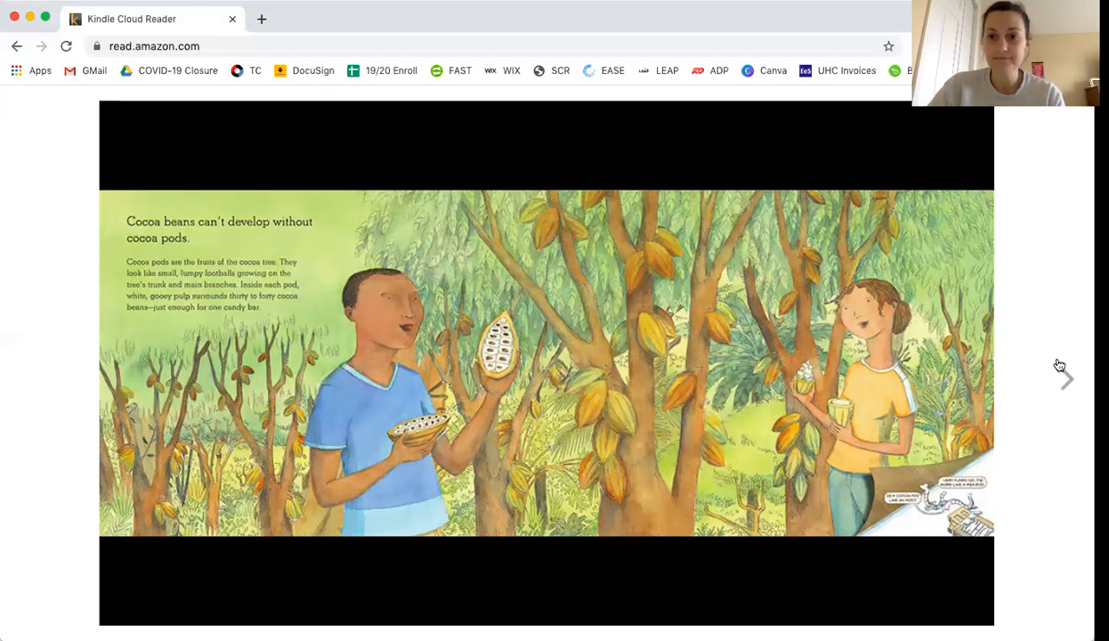
Advance one spread to the 'cocoa pods can't form without cocoa flowers' page.
{"action": "left_click", "coordinate": [1066, 378]}
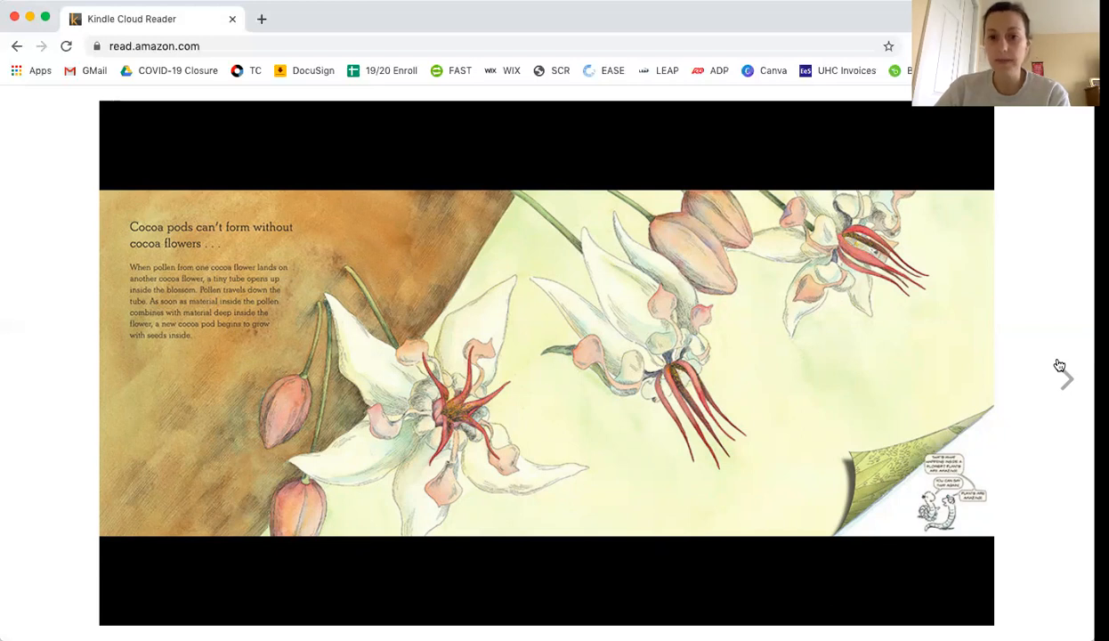
Turn to the '. . . and midges.' spread about a midge gathering pollen in cocoa blossoms.
{"action": "left_click", "coordinate": [1064, 378]}
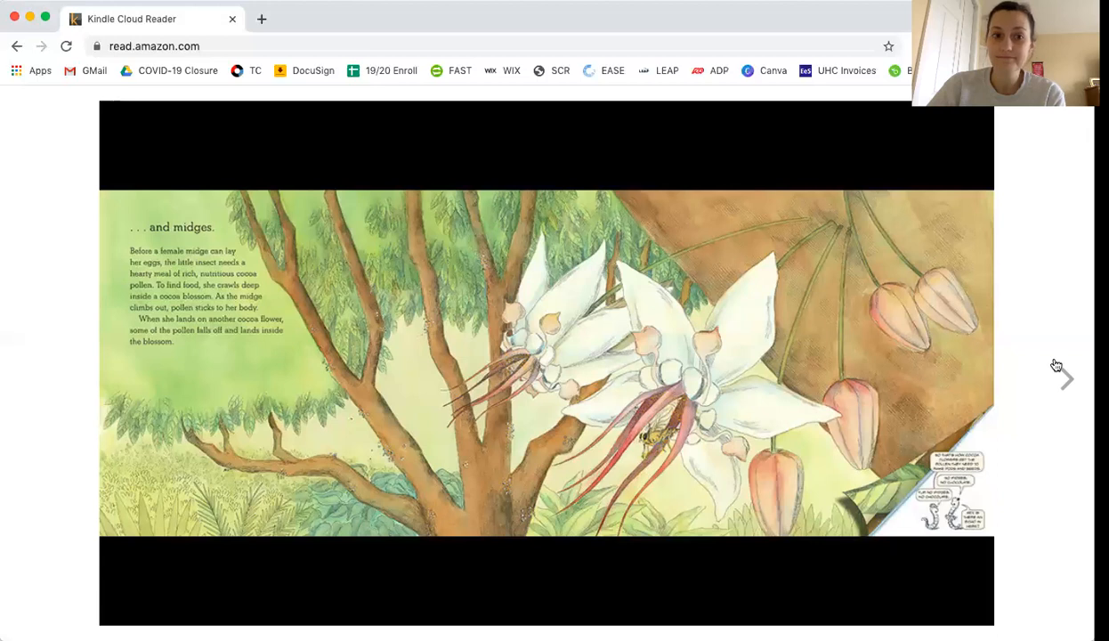
Page forward past the cocoa leaves spread to the '. . . and lizards.' spread.
{"action": "left_click", "coordinate": [1066, 378]}
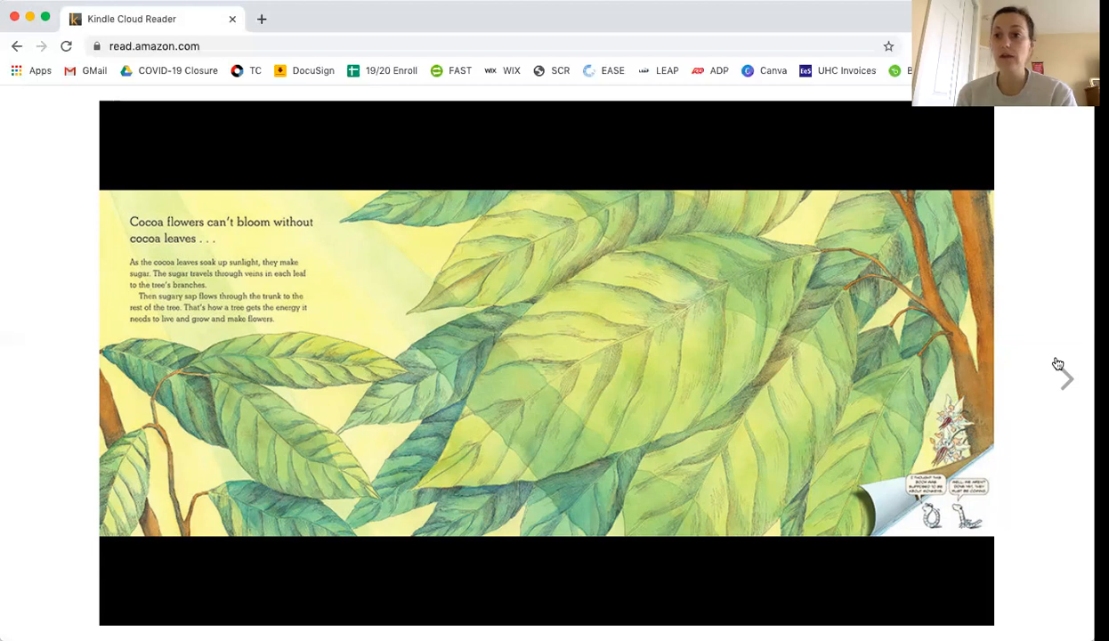
{"action": "left_click", "coordinate": [1066, 378]}
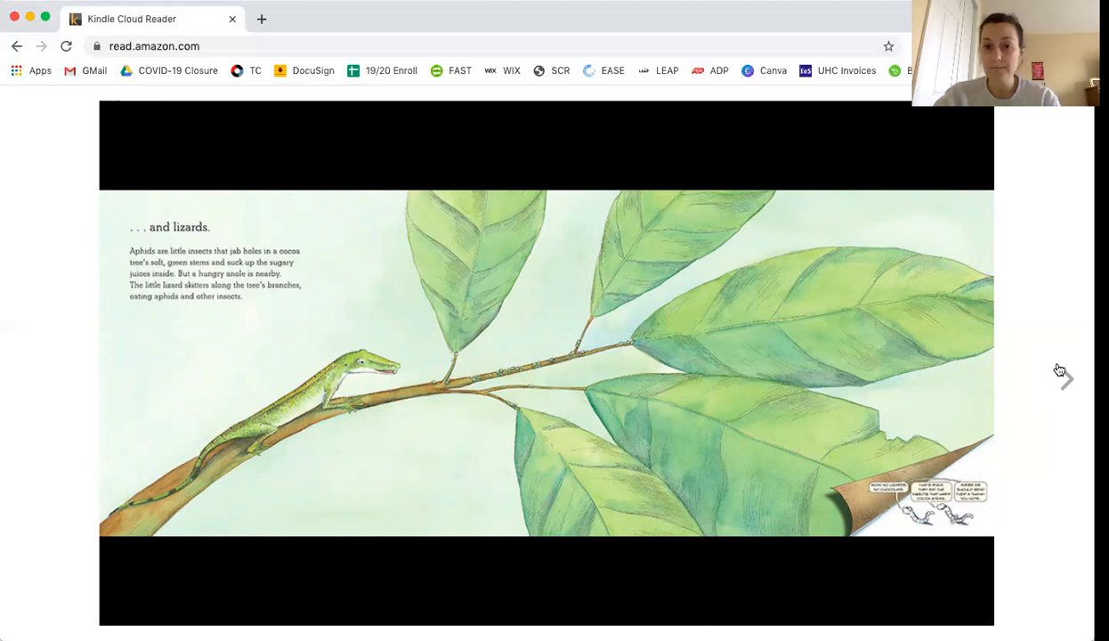
Advance past the lizards page to the 'cocoa stems can't grow without cocoa roots' spread.
{"action": "left_click", "coordinate": [1064, 375]}
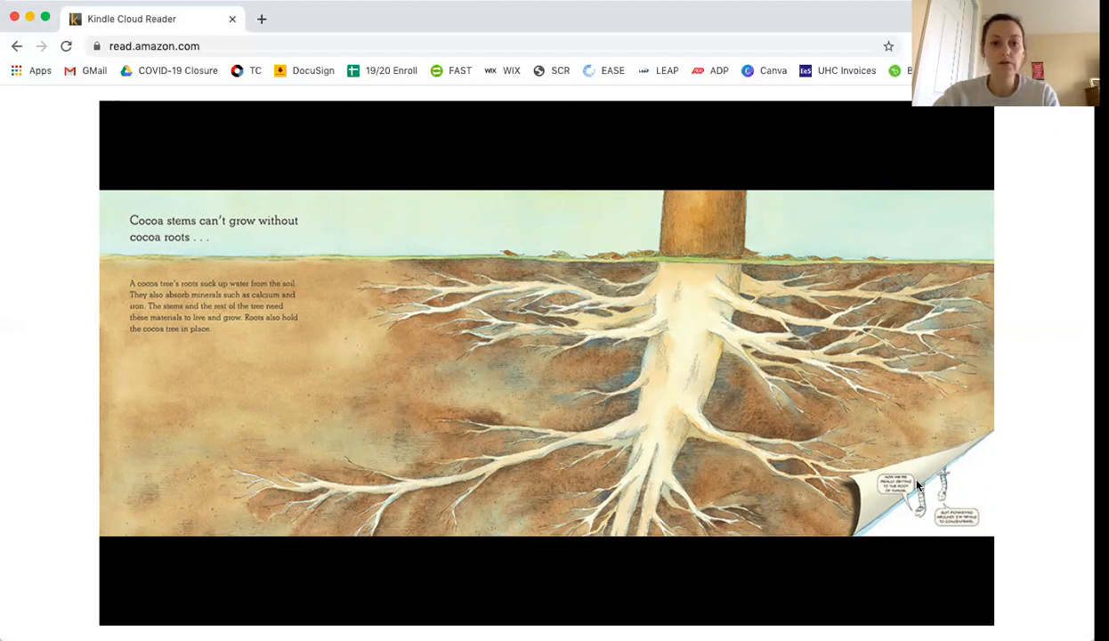
{"action": "mouse_move", "coordinate": [859, 324]}
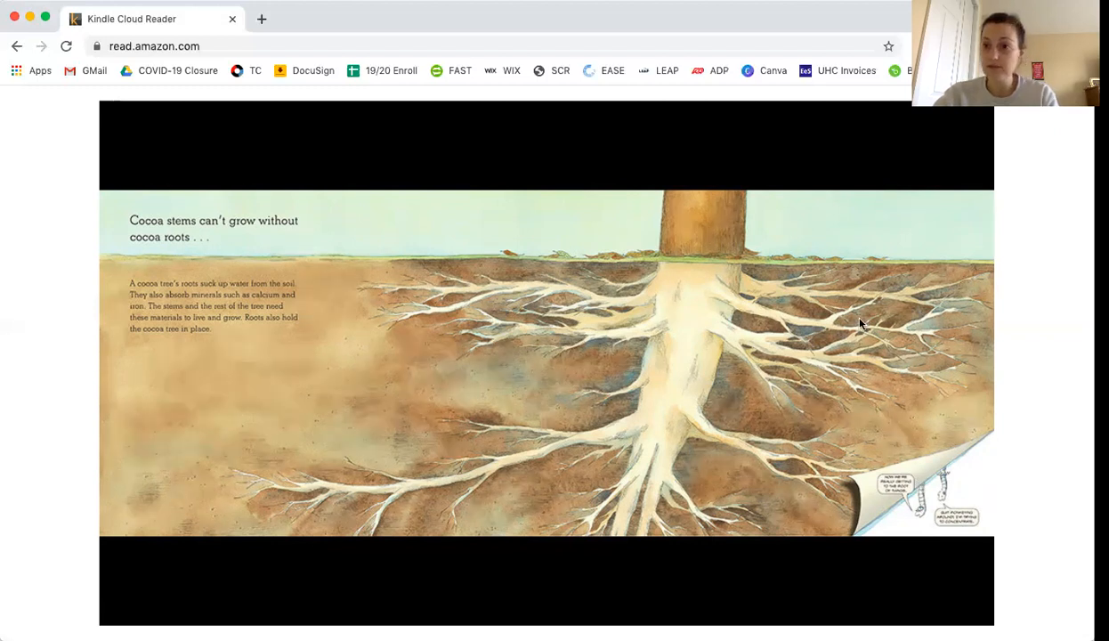
{"action": "mouse_move", "coordinate": [1068, 379]}
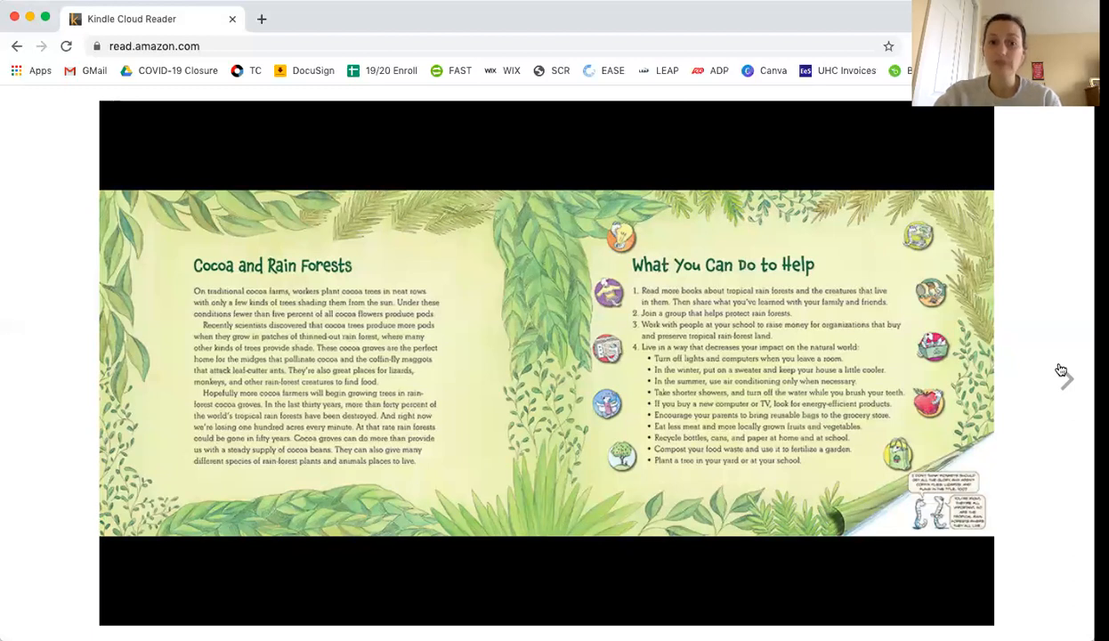
{"action": "mouse_move", "coordinate": [1059, 368]}
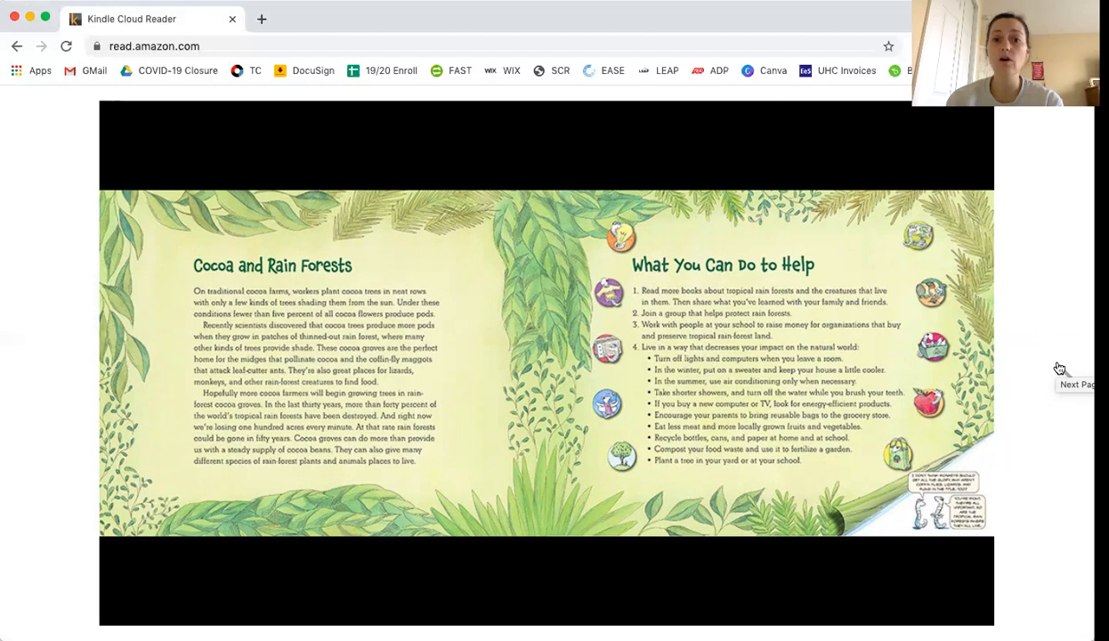
{"action": "mouse_move", "coordinate": [1064, 374]}
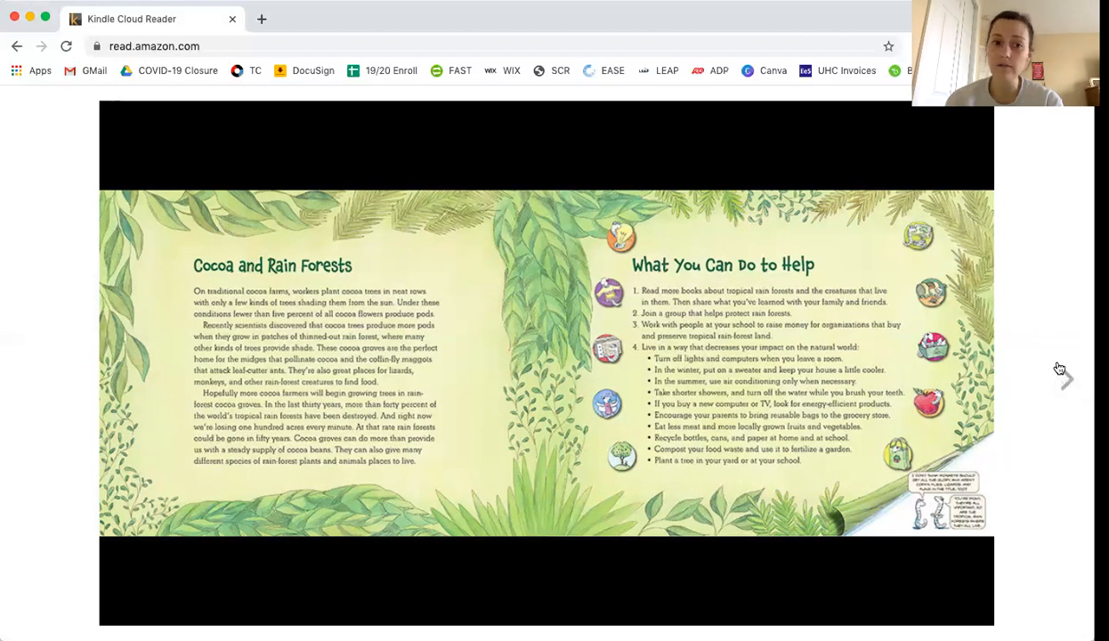